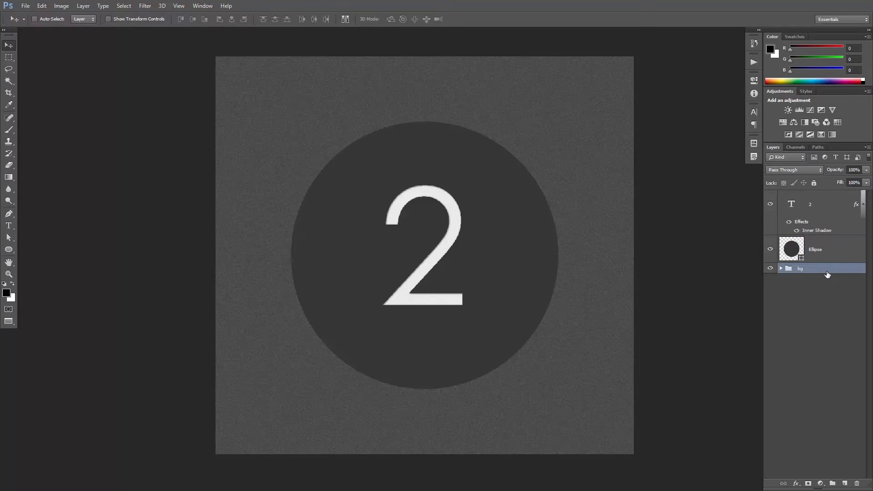
Select the Ellipse layer and duplicate it to create Ellipse copy.
click(824, 249)
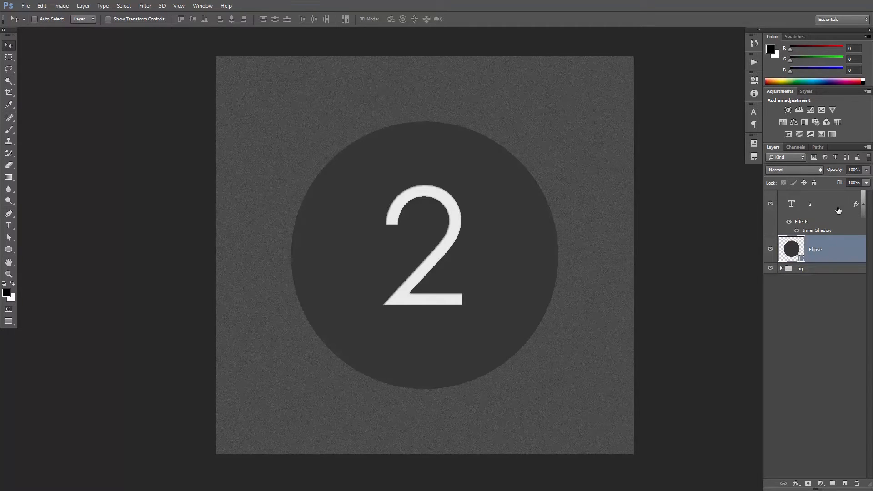
click(824, 204)
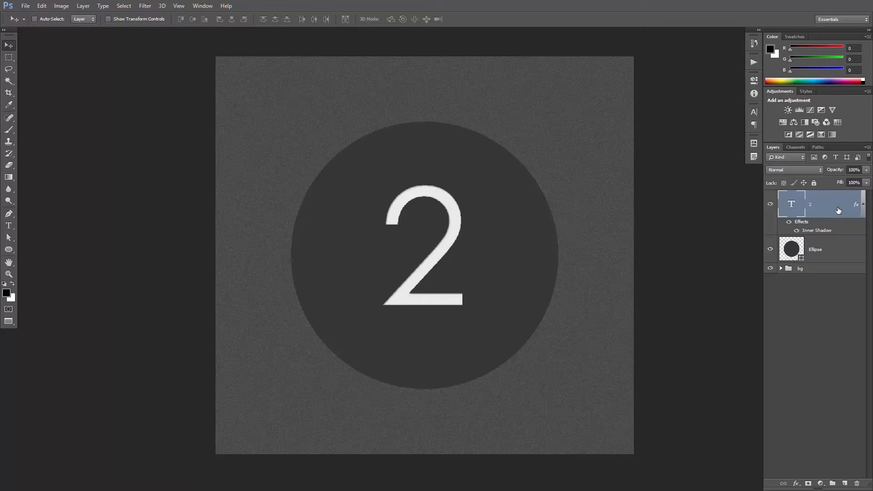
mouse_move(833, 255)
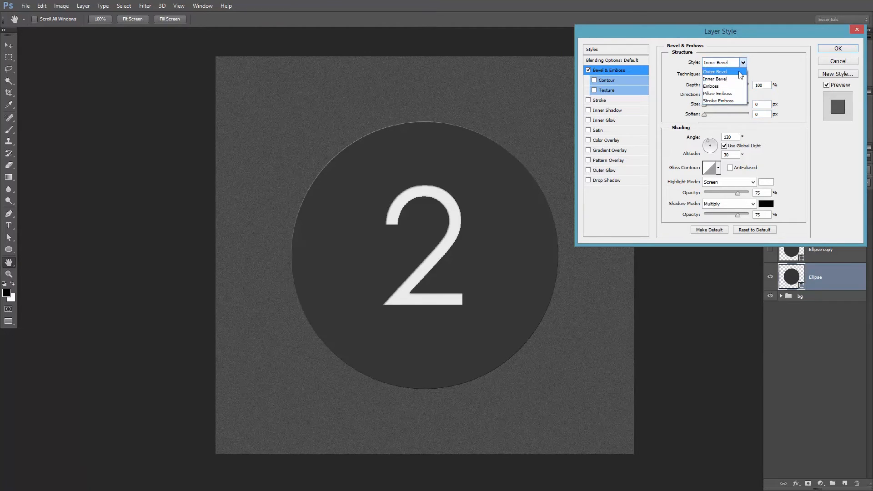
Apply an Outer Bevel (Depth 602, Down, Size 13, lowered highlight) to the Ellipse layer, then show the copy.
click(717, 70)
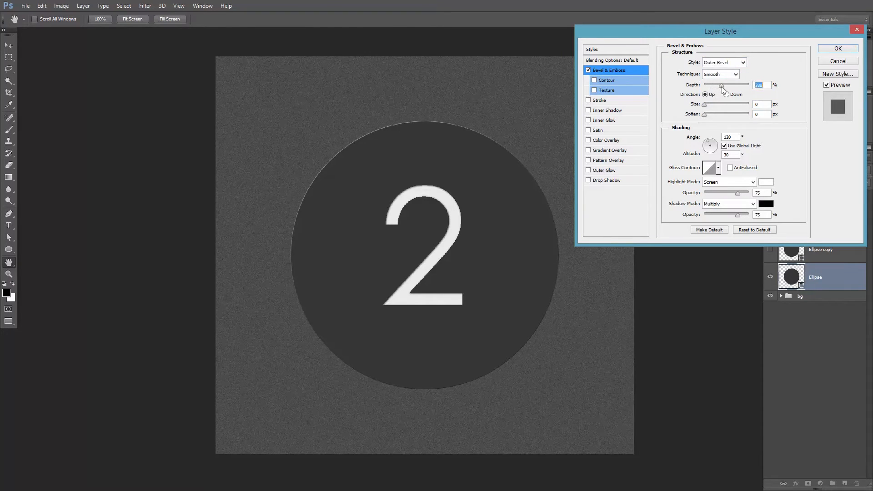
drag(723, 86, 730, 87)
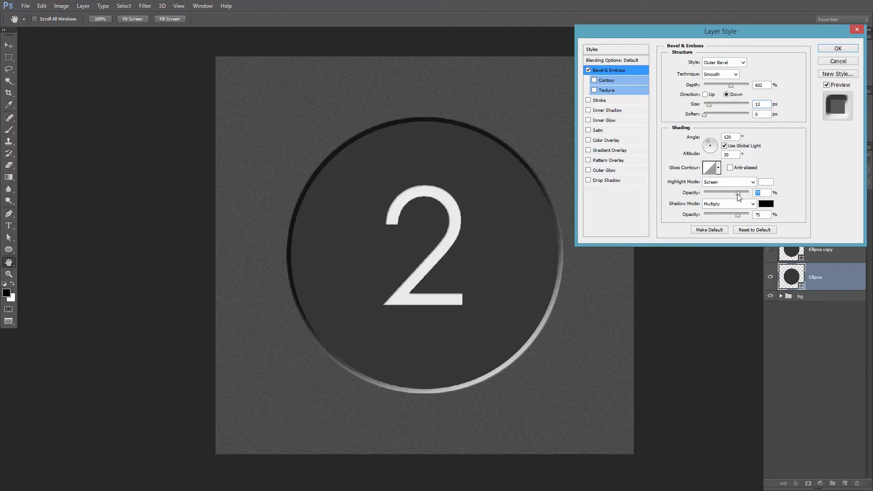
drag(737, 193, 729, 193)
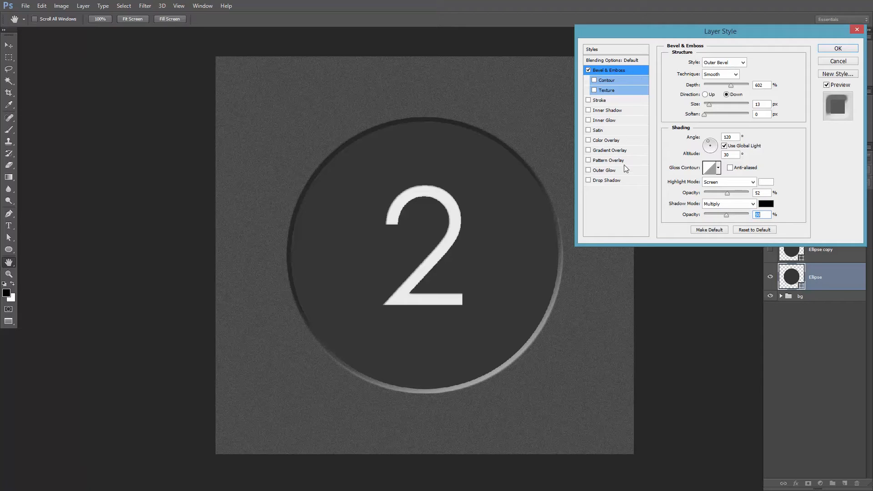
mouse_move(832, 60)
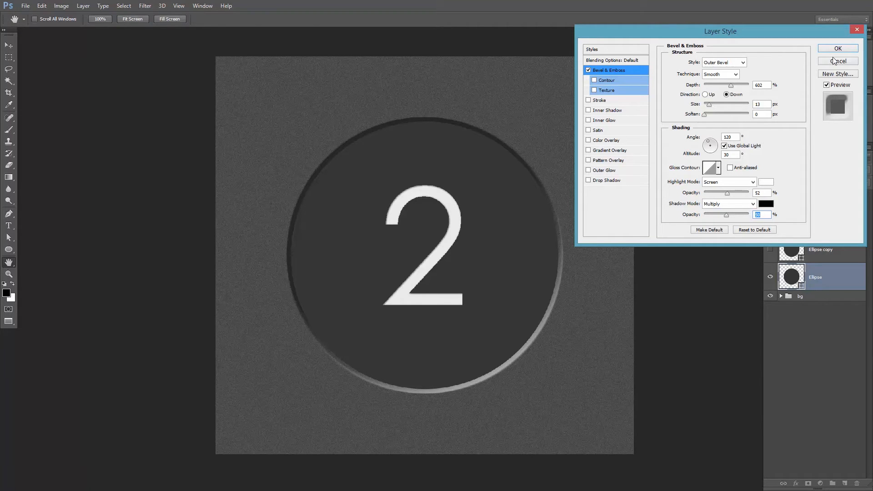
click(849, 48)
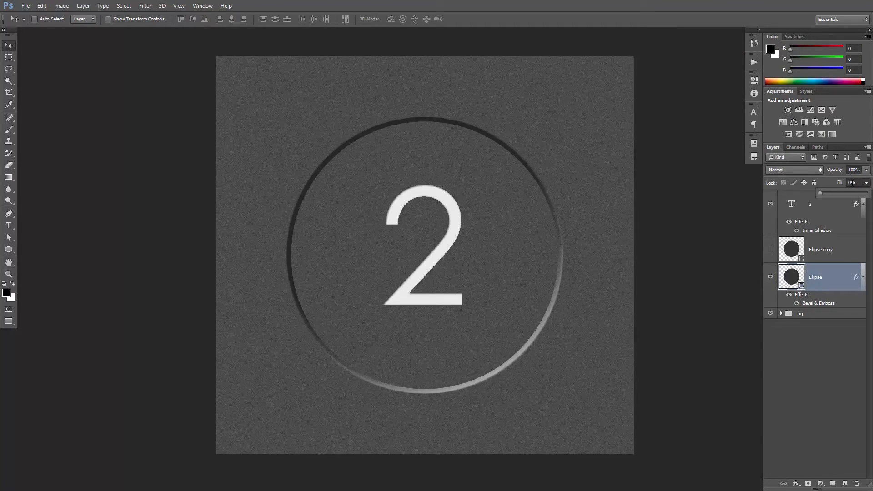
click(769, 249)
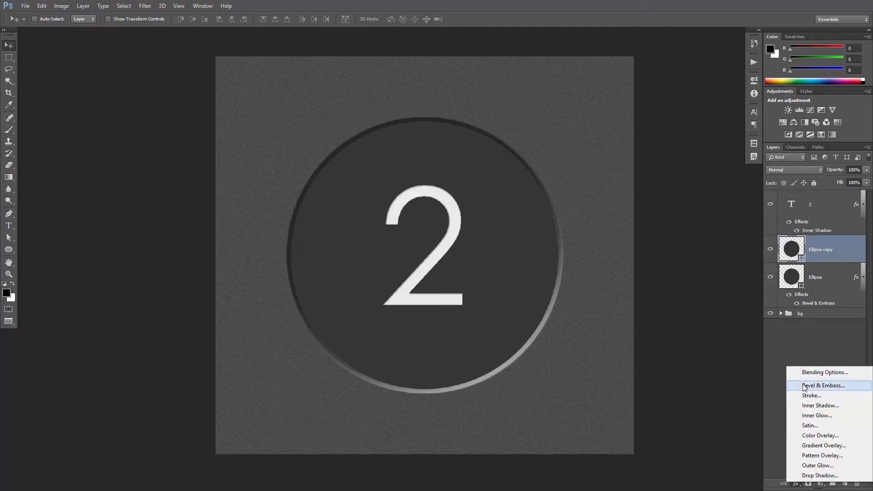
Set up an Inner Bevel on Ellipse copy with Depth 501 and Size 16.
click(824, 386)
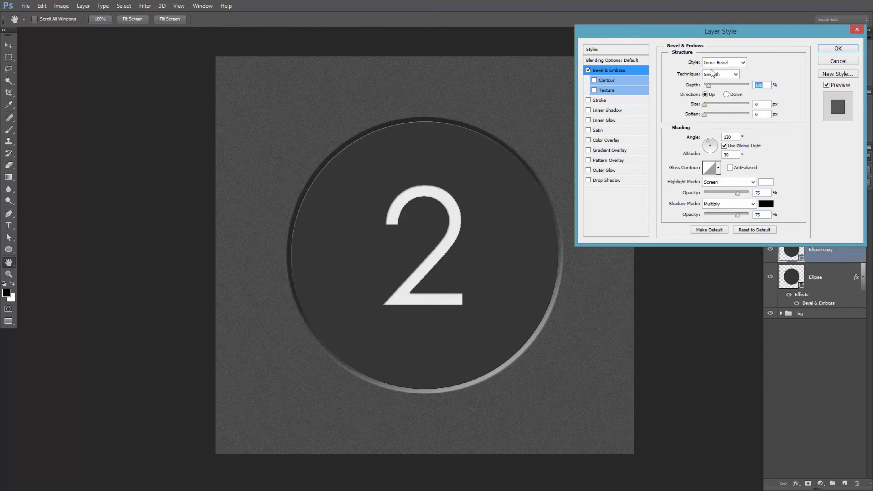
drag(707, 85, 716, 85)
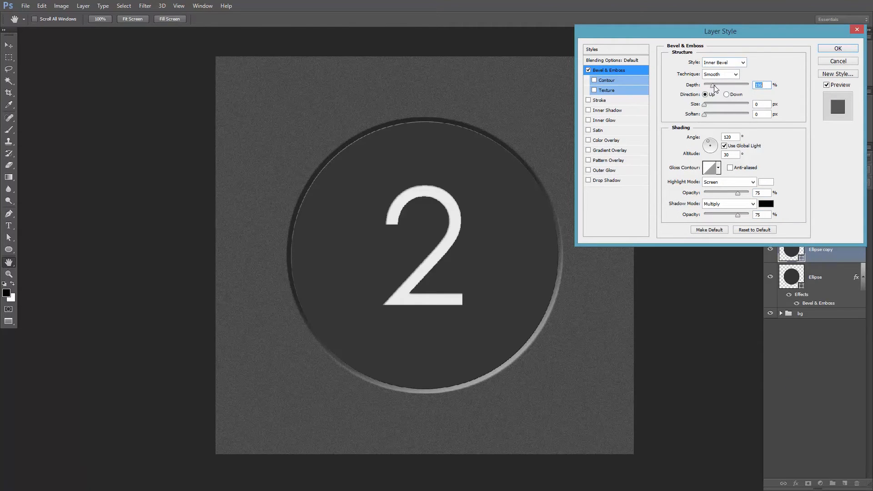
drag(713, 84, 725, 85)
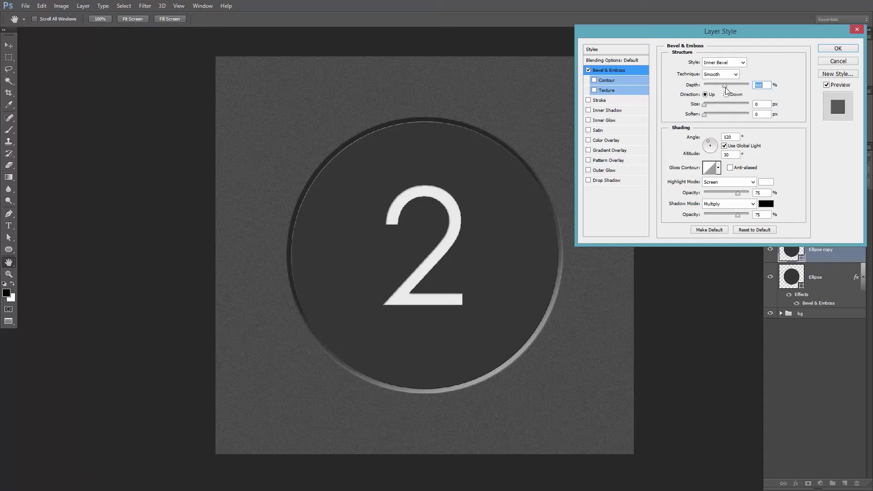
drag(706, 103, 719, 104)
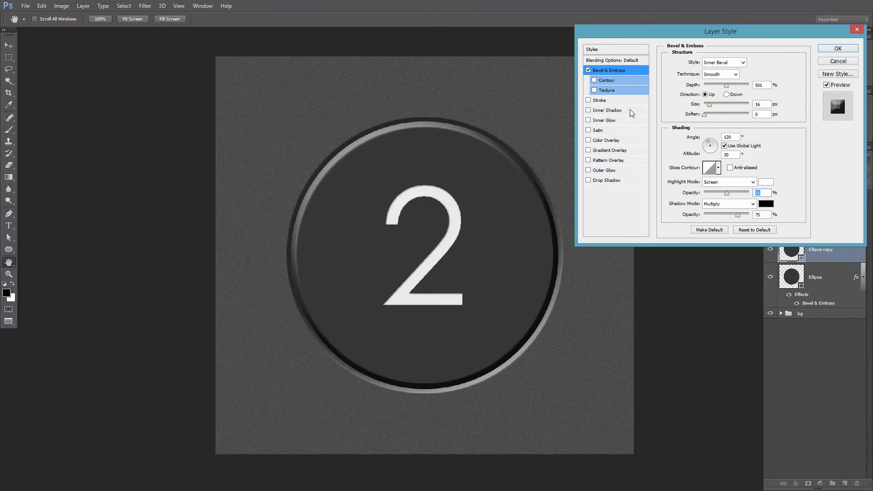
Enable Inner Shadow with Distance 10 and a larger Size, then enable Gradient Overlay.
click(608, 110)
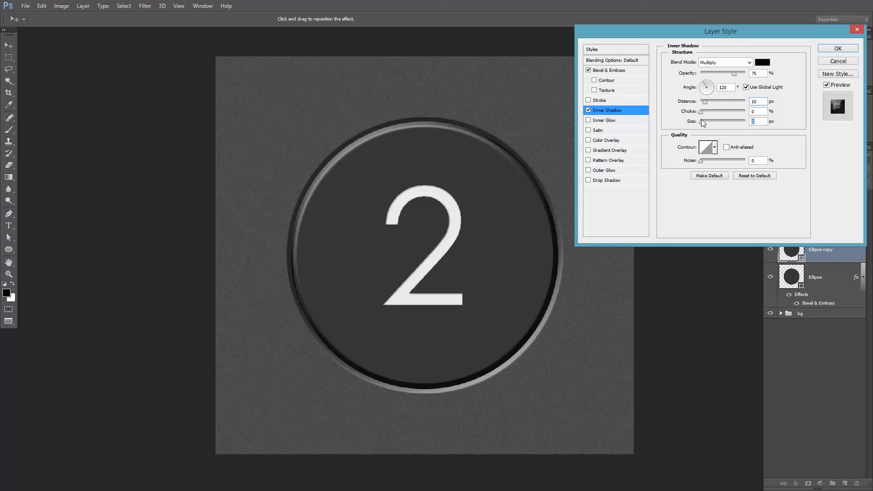
drag(703, 121, 709, 121)
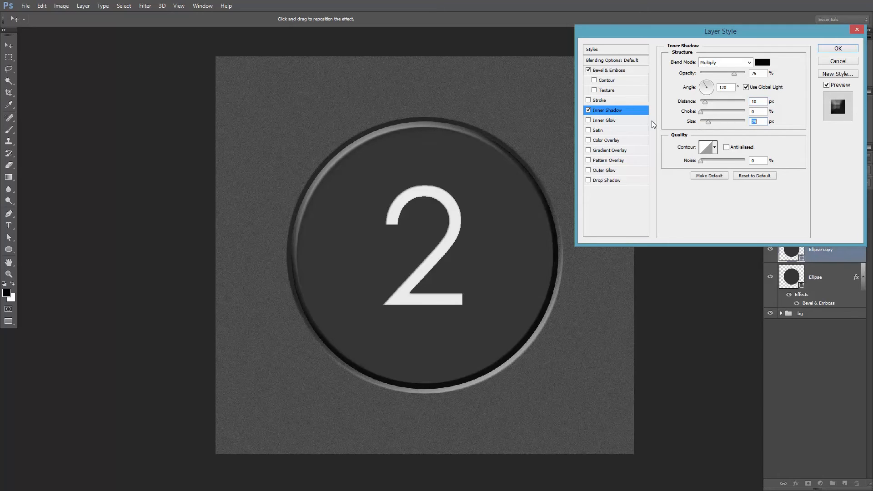
click(609, 150)
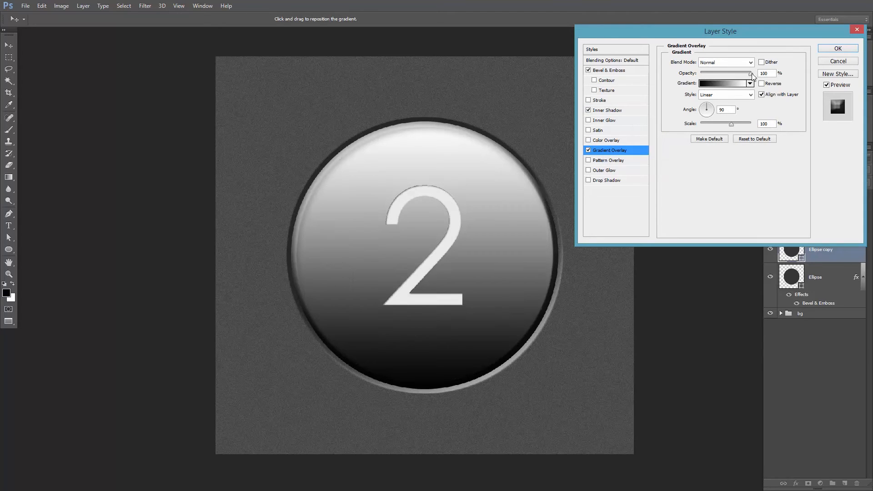
Lower the Gradient Overlay opacity to 21% and set its start colour to white.
drag(752, 73, 716, 73)
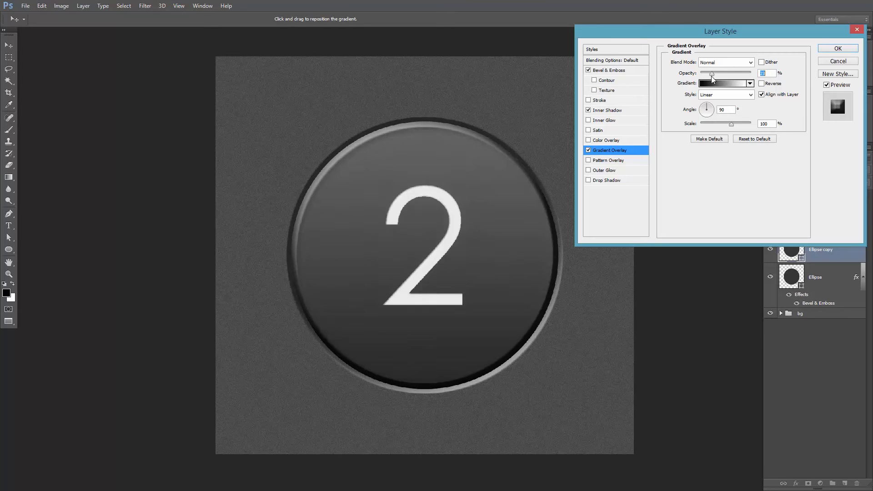
click(724, 83)
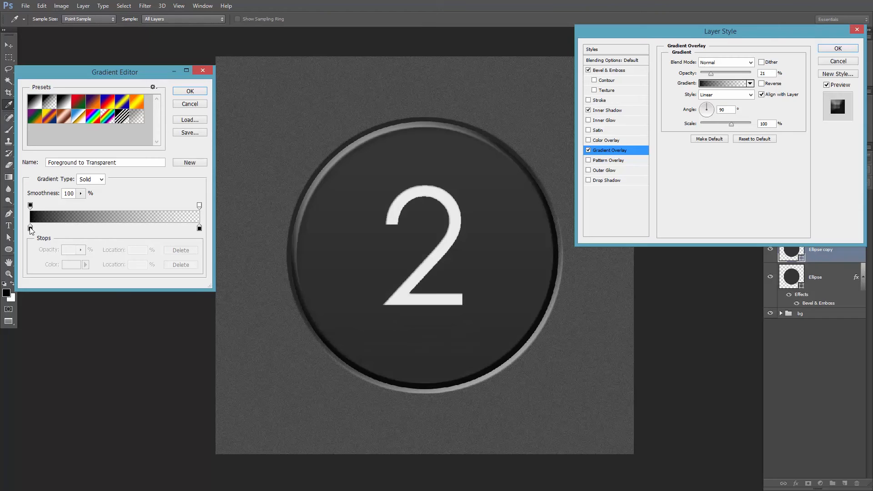
double_click(30, 228)
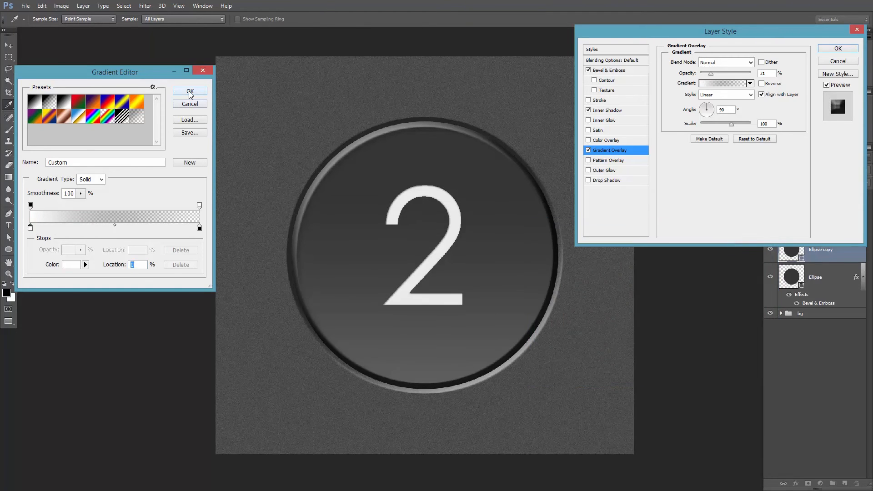
click(612, 180)
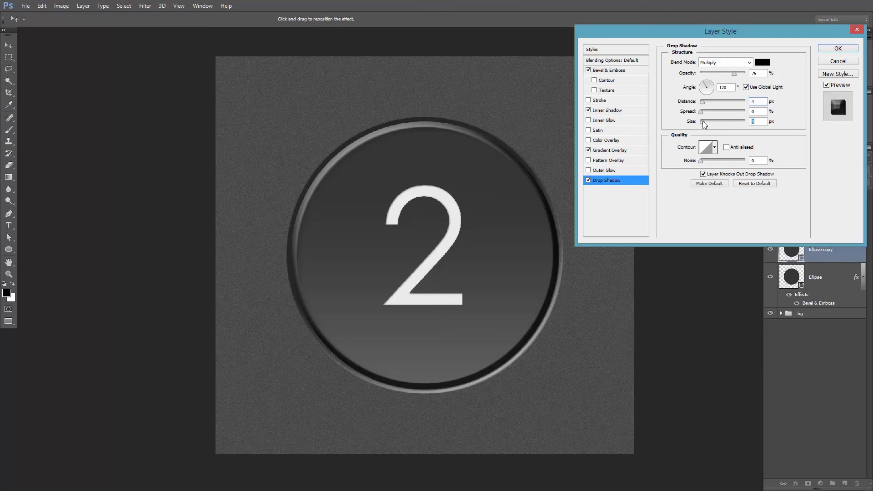
mouse_move(829, 55)
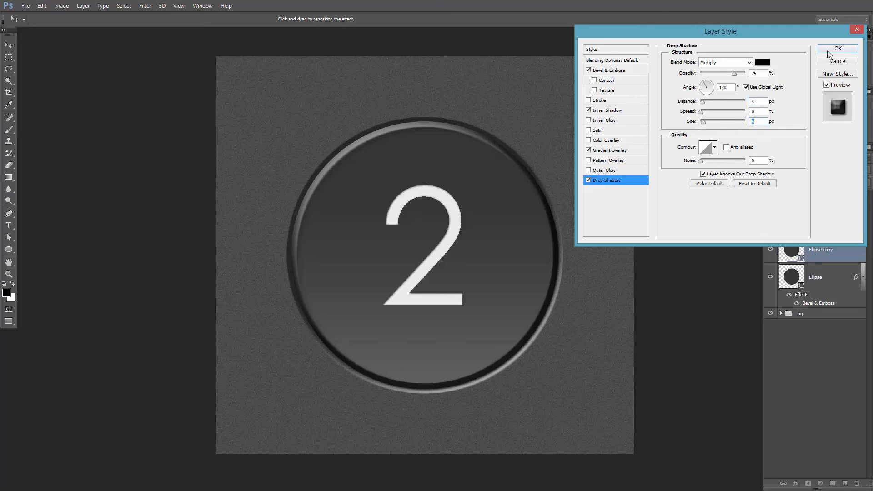
Confirm the Layer Style dialog to apply the drop shadow and all effects.
click(837, 48)
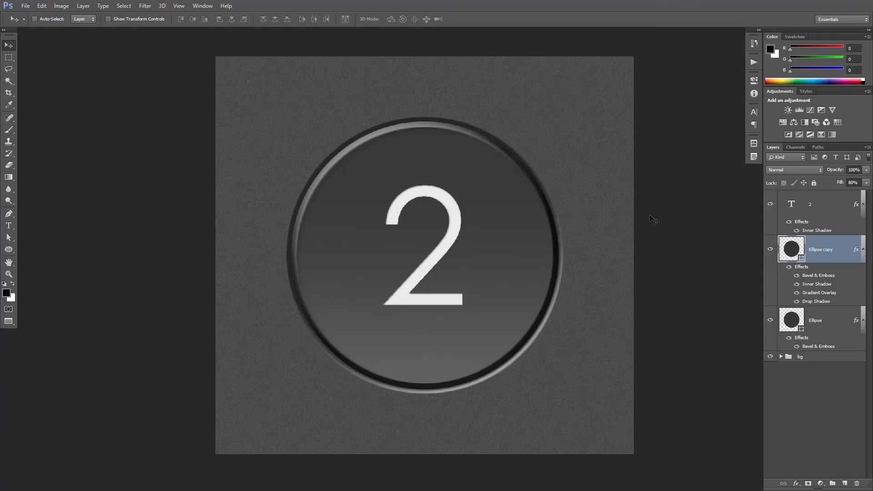
mouse_move(658, 209)
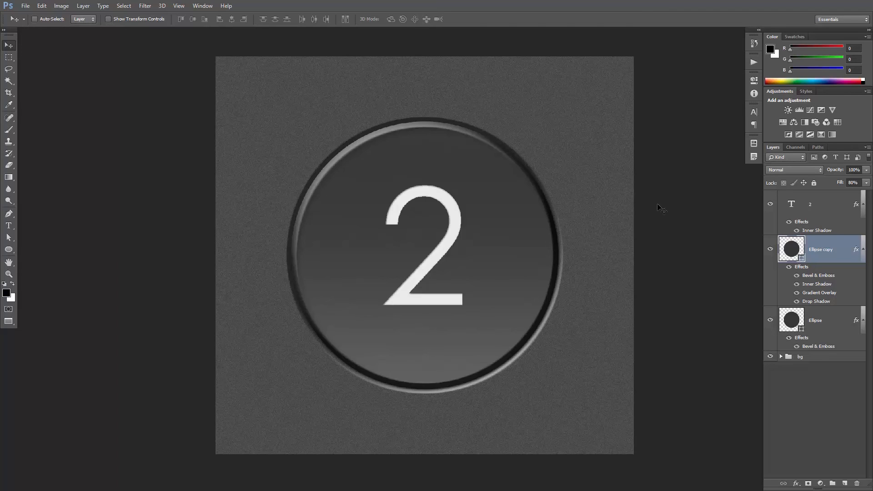